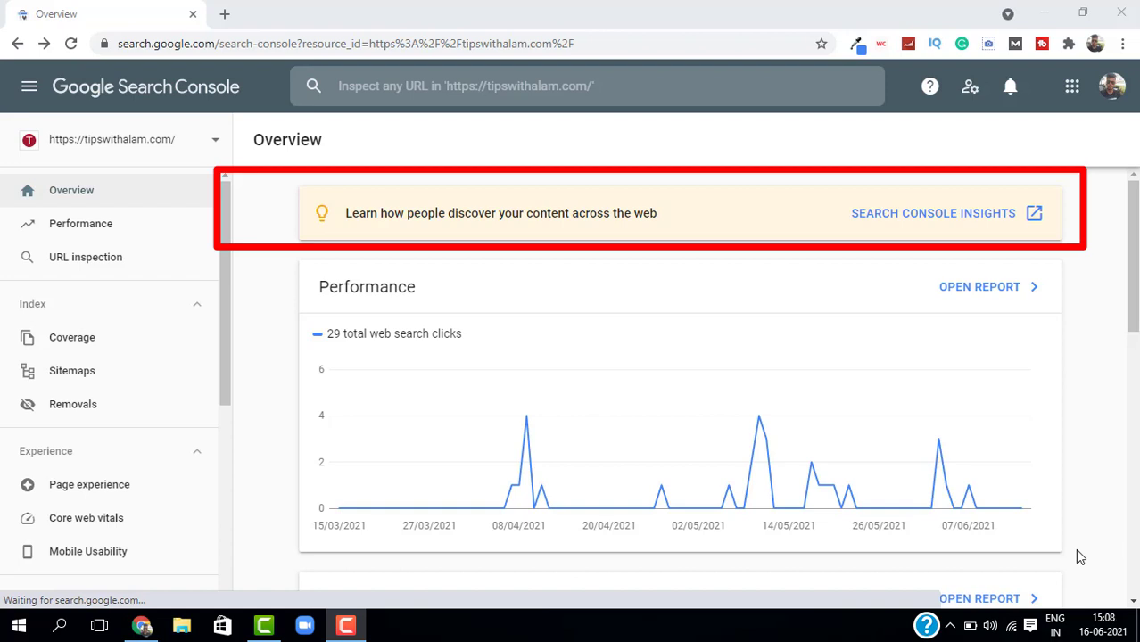
pyautogui.moveTo(332, 235)
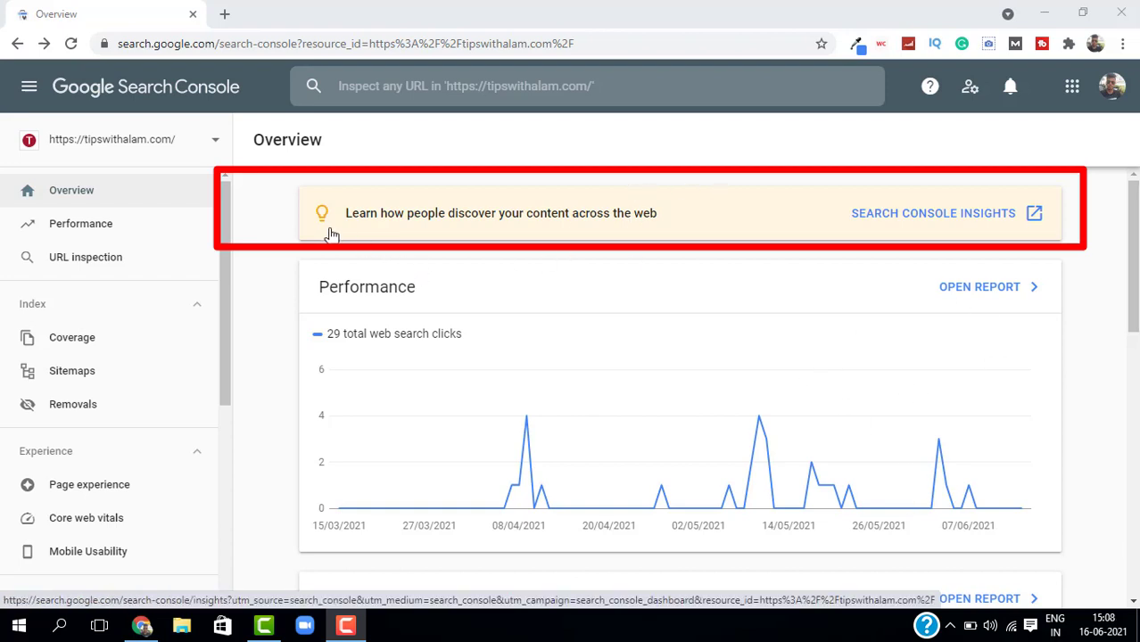
pyautogui.moveTo(992, 230)
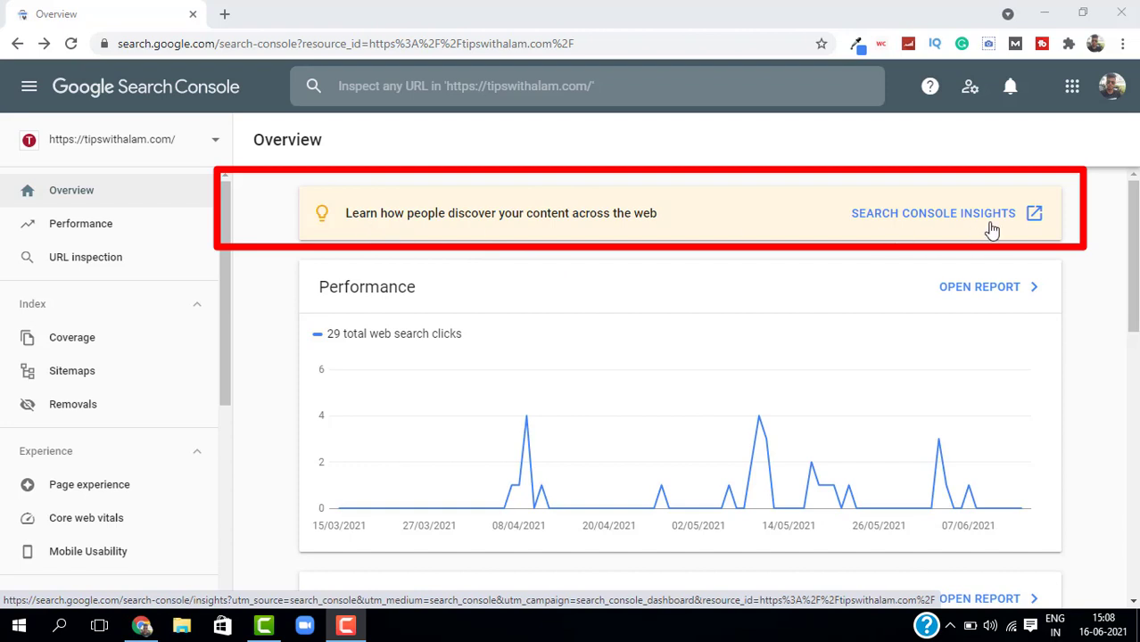
# Open the Search Console Insights report for tipswithalam.com in a new tab
pyautogui.click(932, 214)
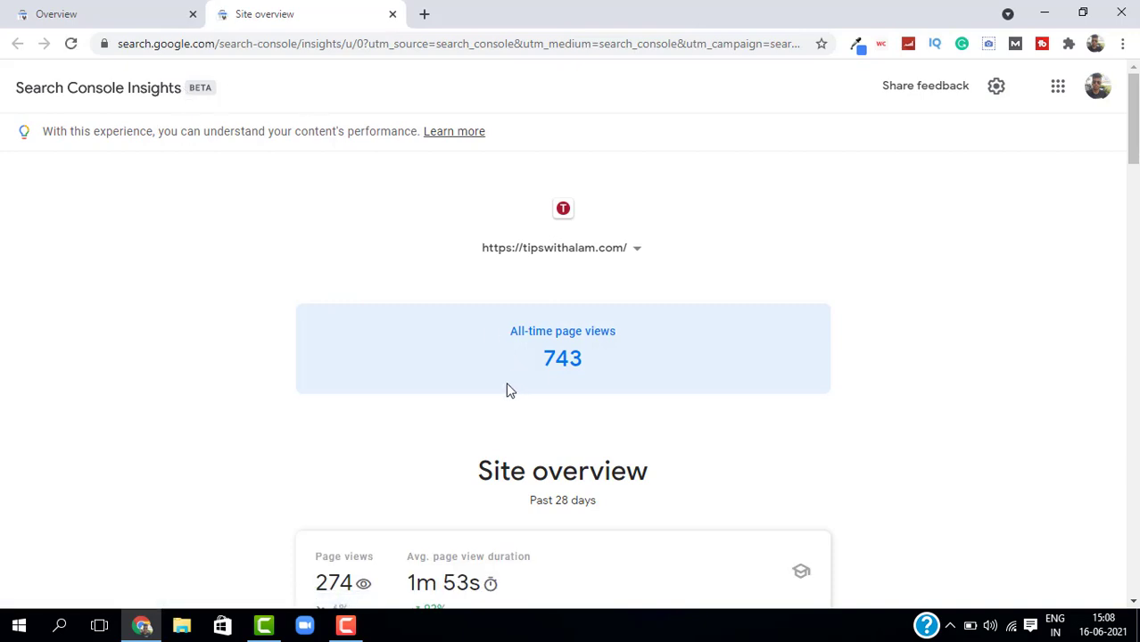
pyautogui.moveTo(890, 221)
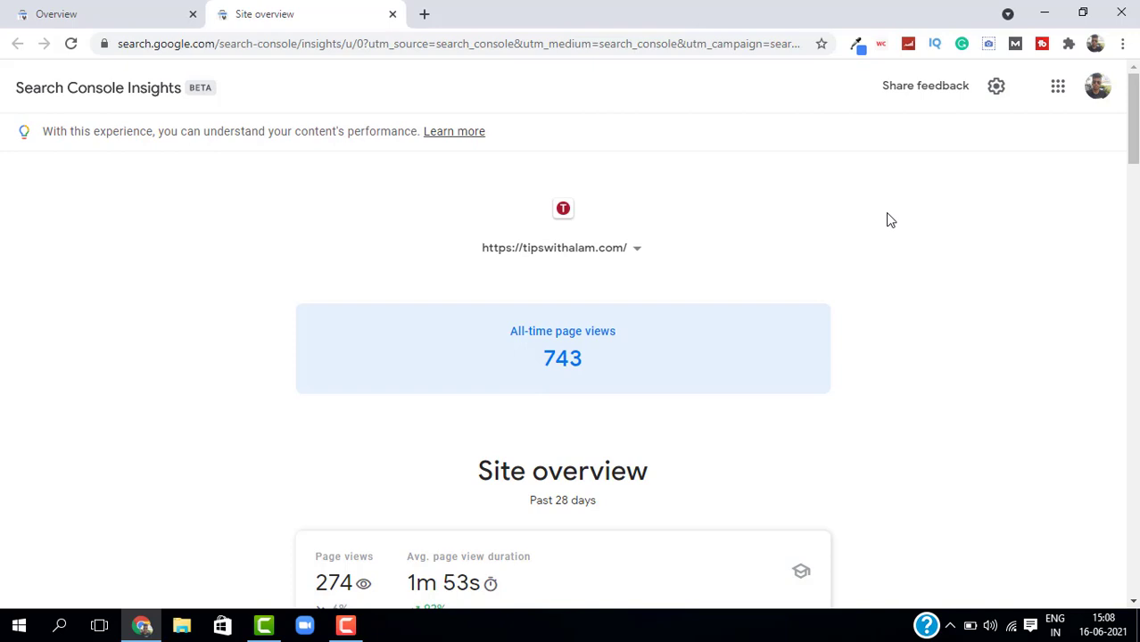
pyautogui.moveTo(847, 232)
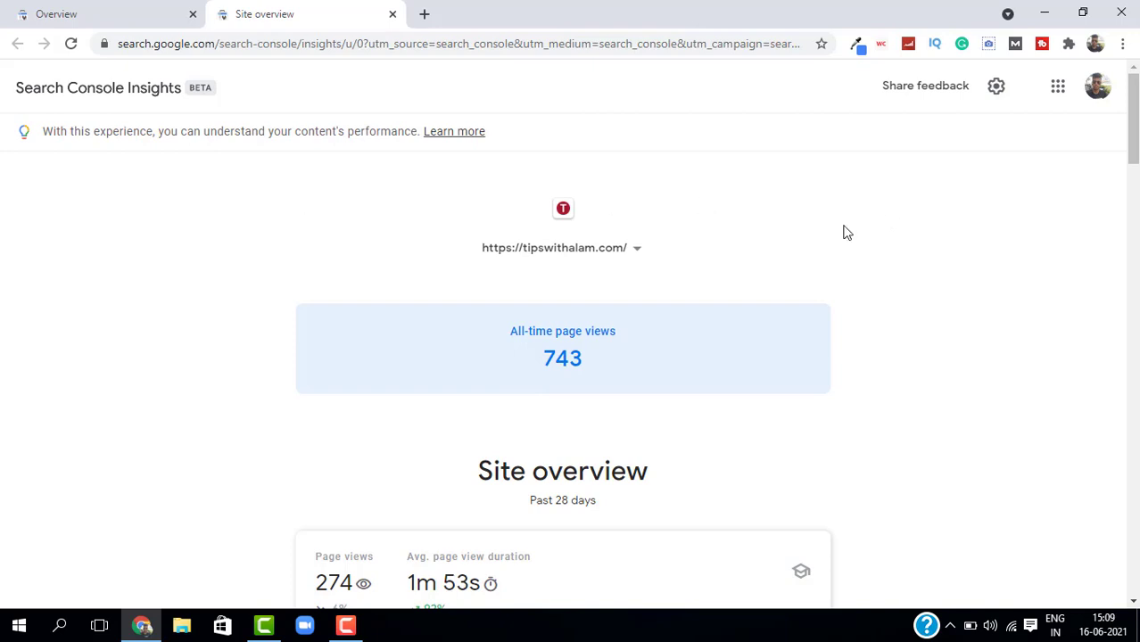
pyautogui.moveTo(575, 230)
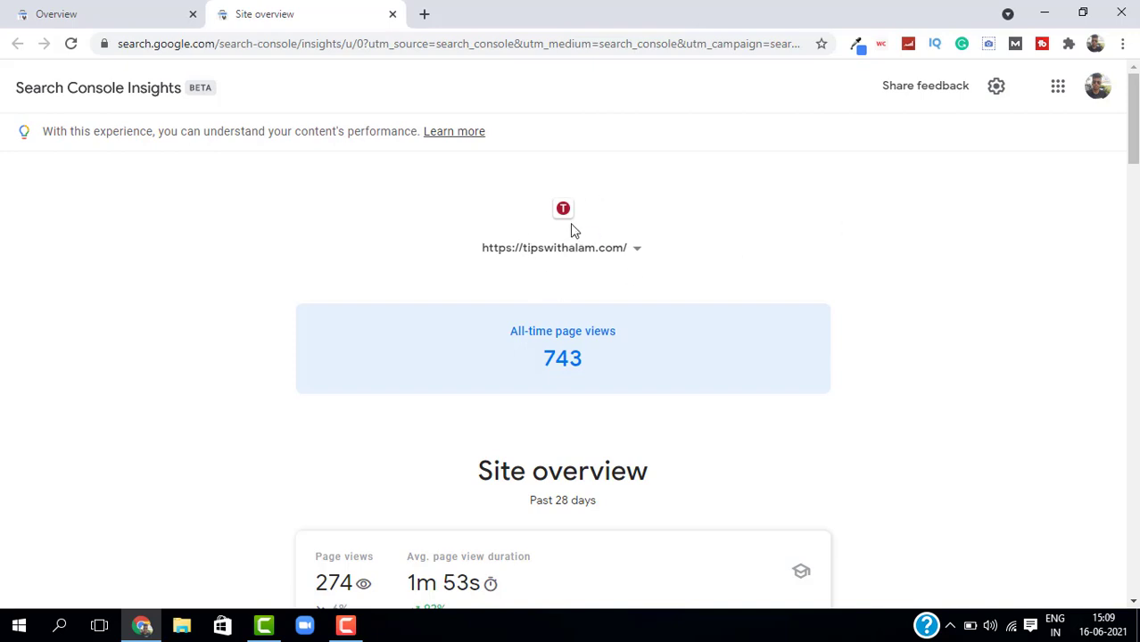
pyautogui.moveTo(523, 319)
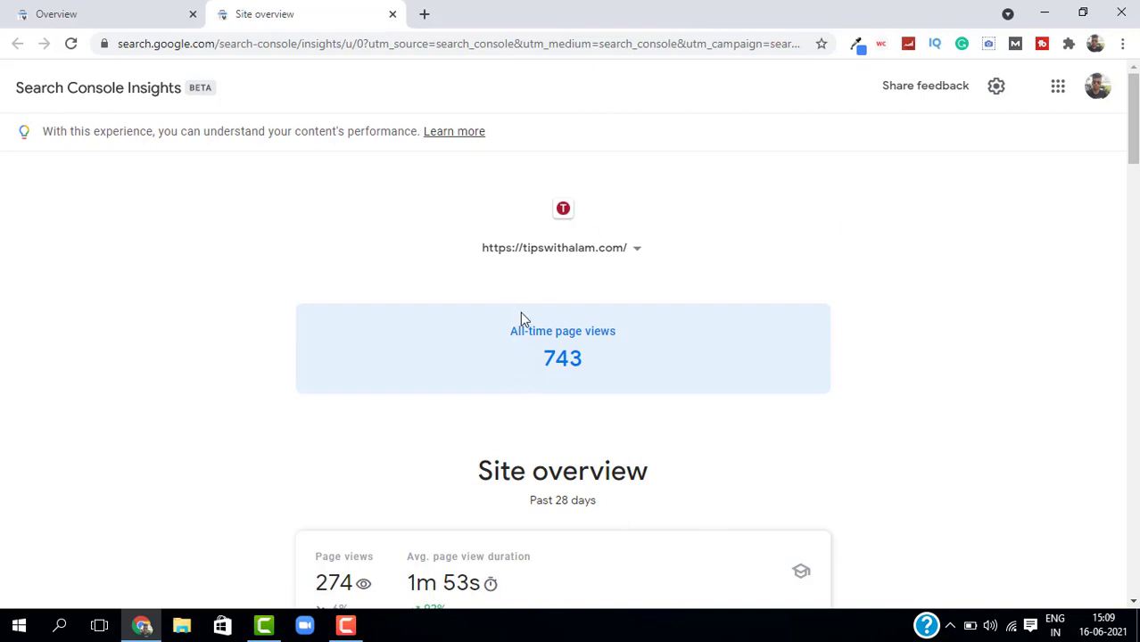
pyautogui.moveTo(546, 353)
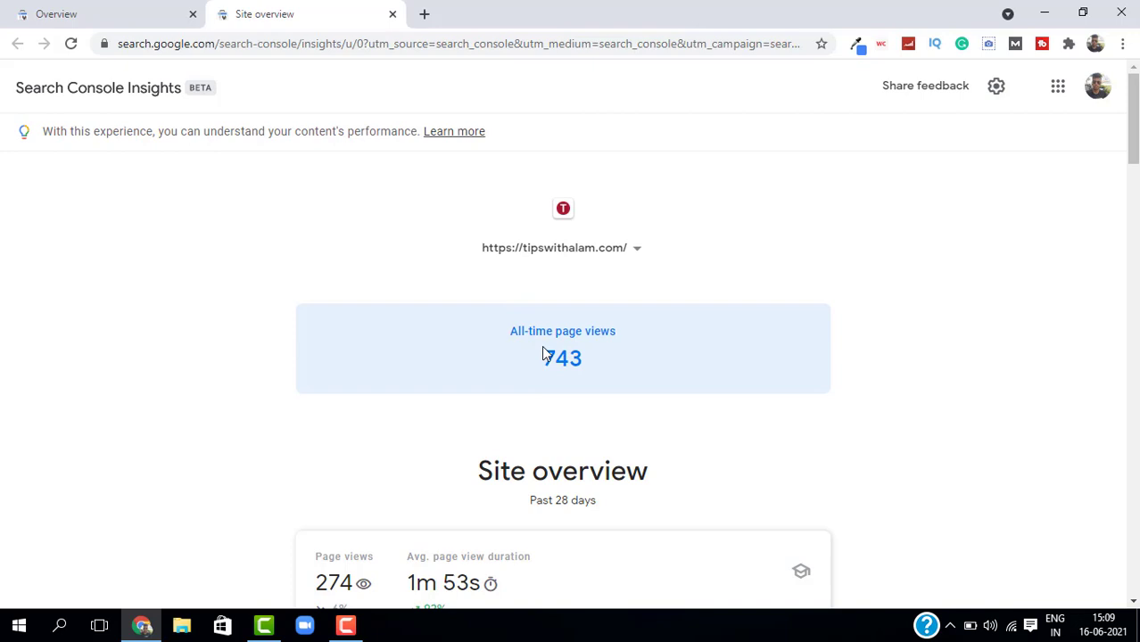
pyautogui.moveTo(603, 369)
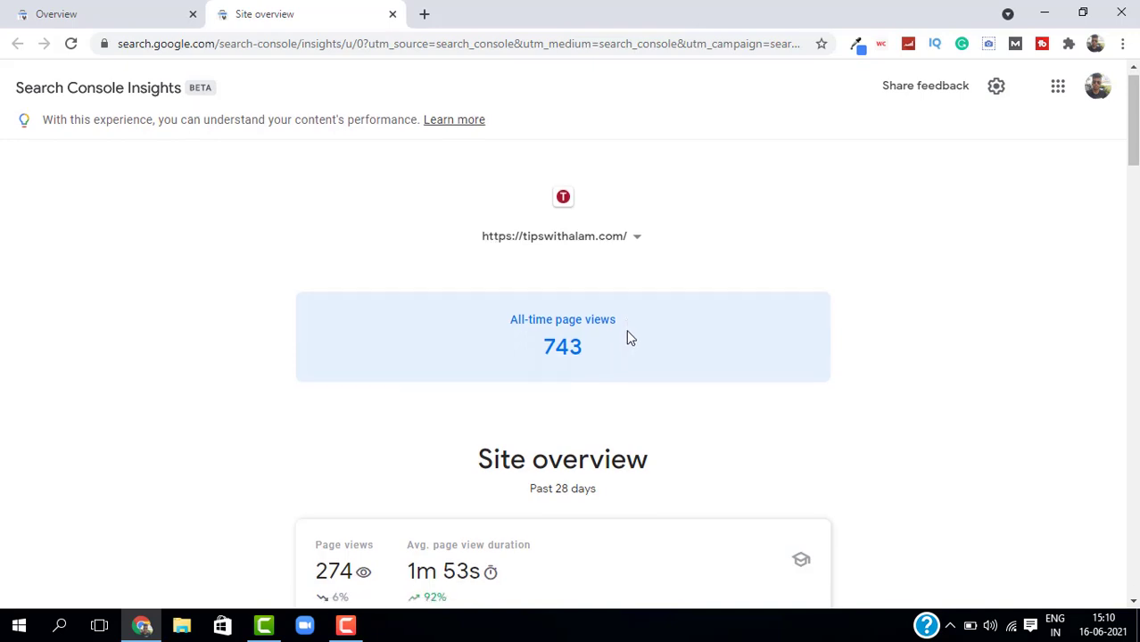
# Scroll past Site overview and Your new content to the Top traffic channels breakdown
pyautogui.scroll(-3)
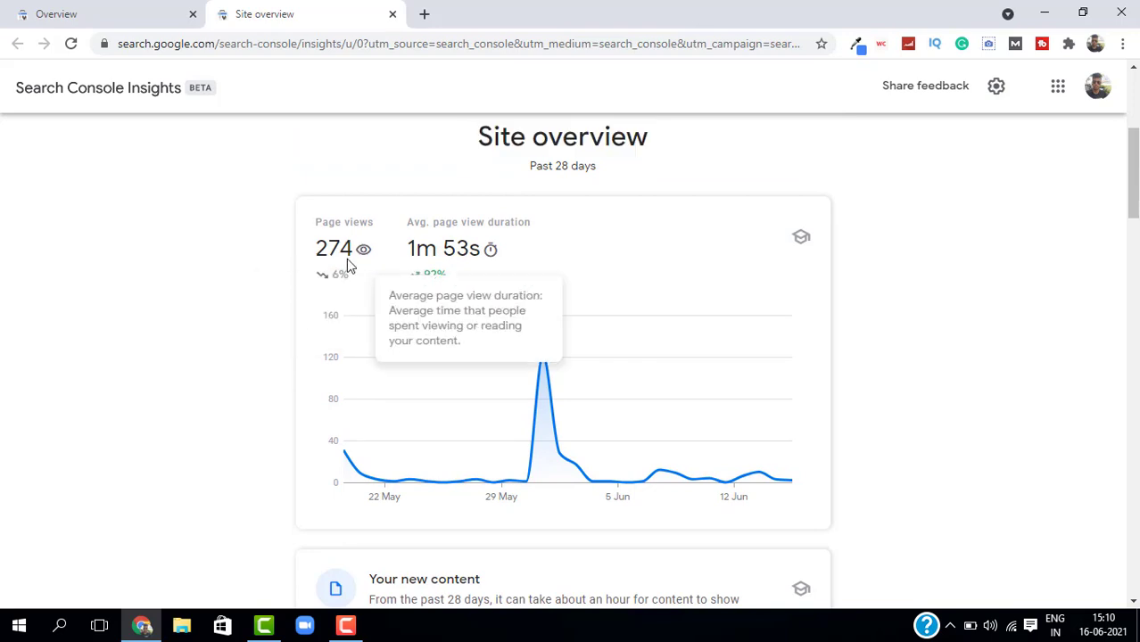
pyautogui.moveTo(256, 282)
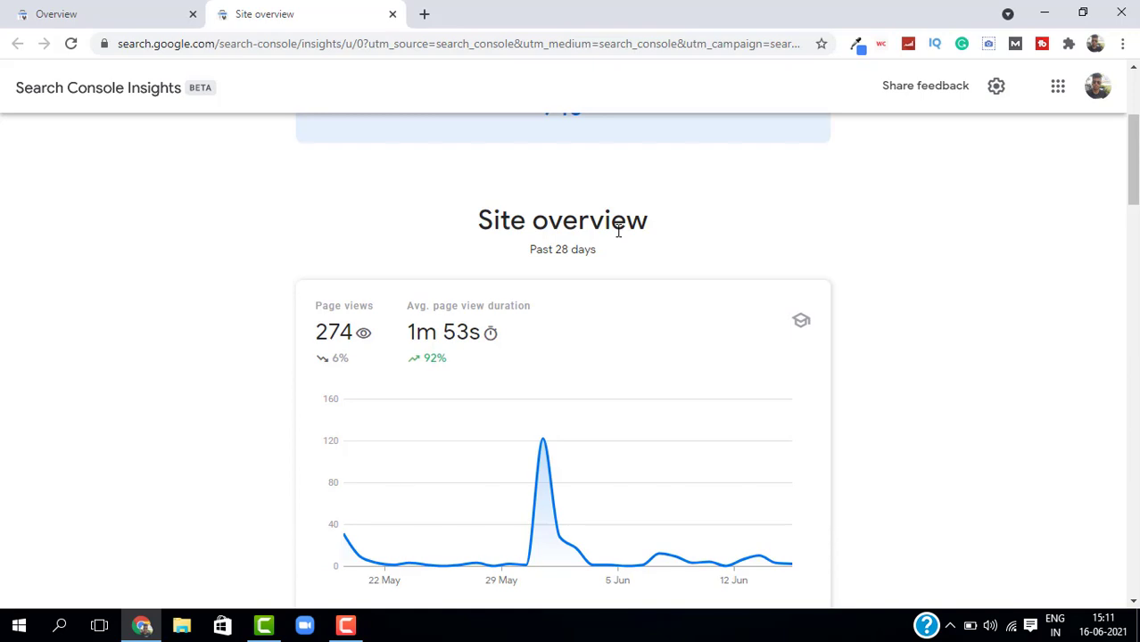
pyautogui.scroll(-3)
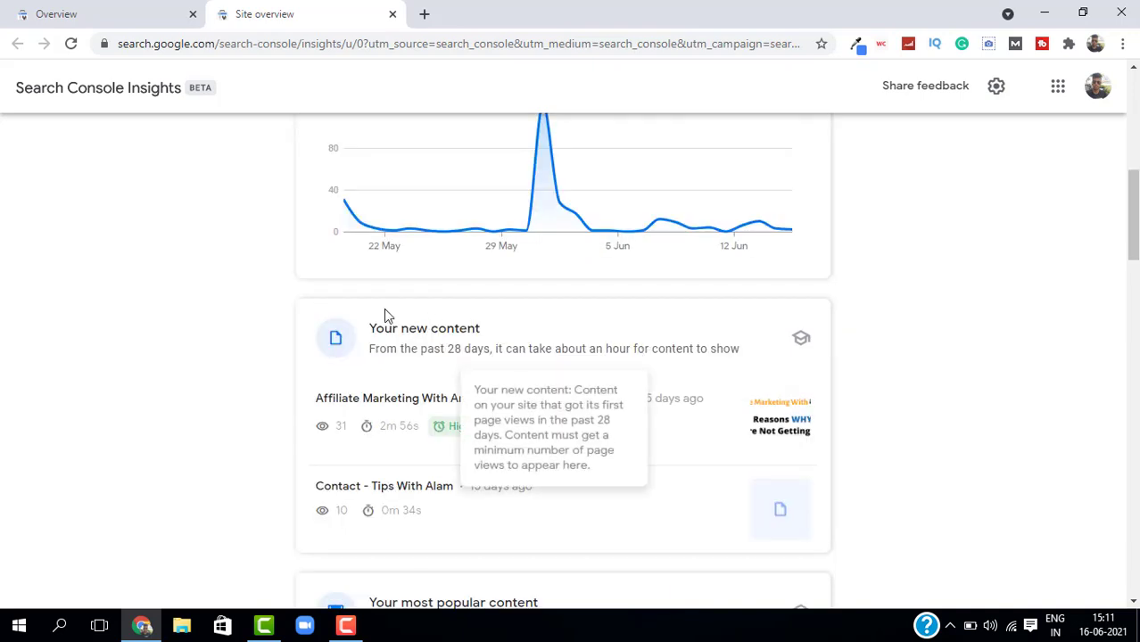
pyautogui.scroll(-3)
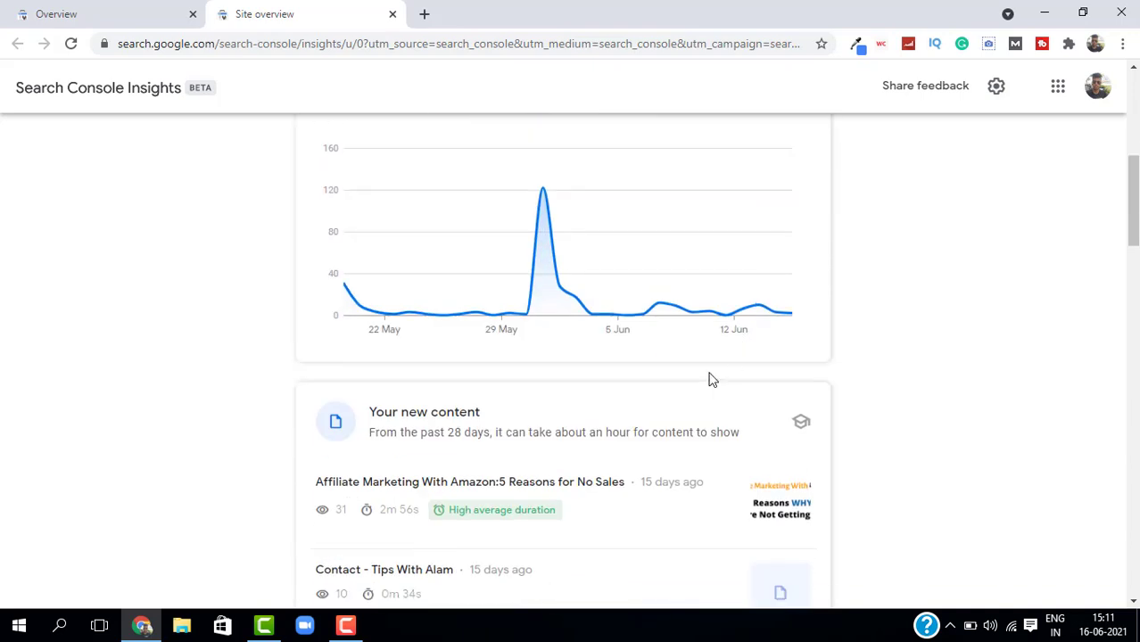
pyautogui.moveTo(429, 432)
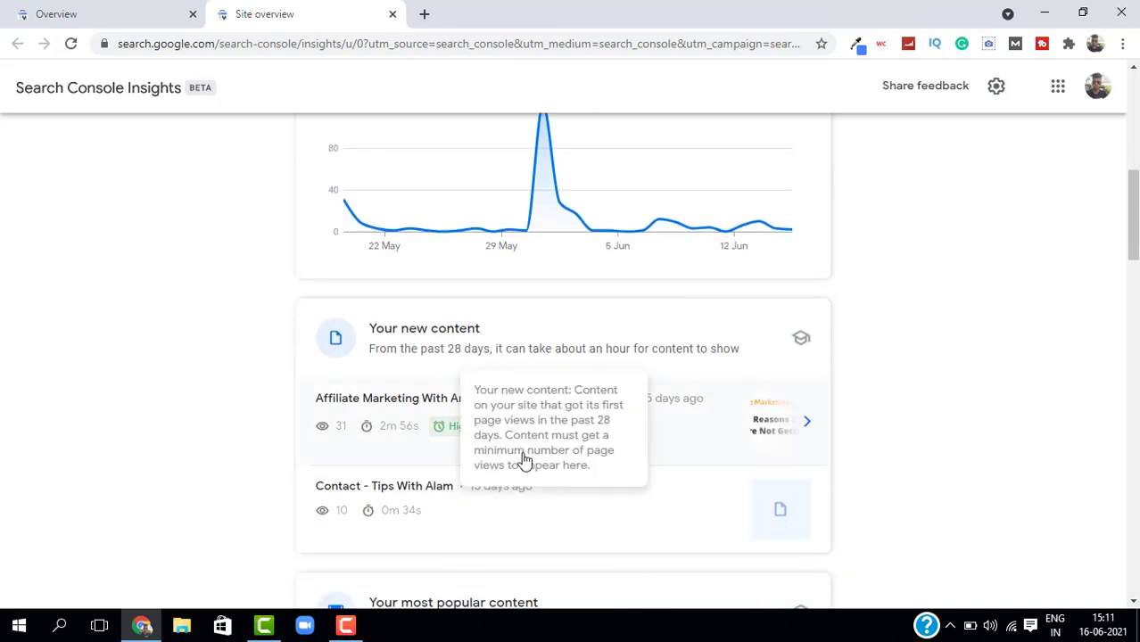
pyautogui.moveTo(503, 425)
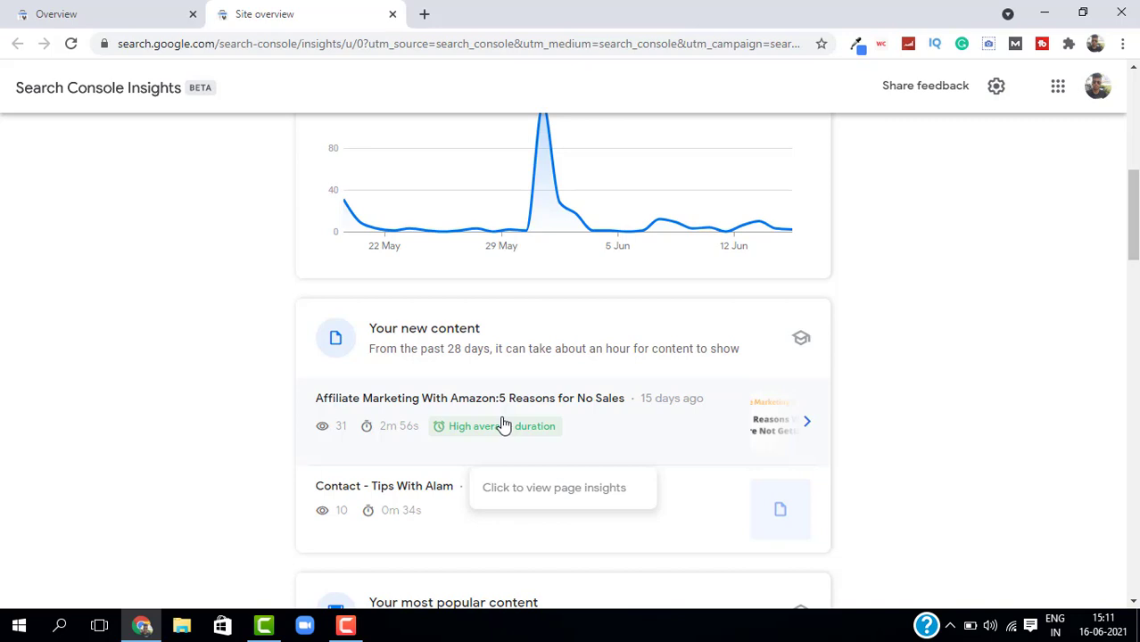
pyautogui.moveTo(303, 416)
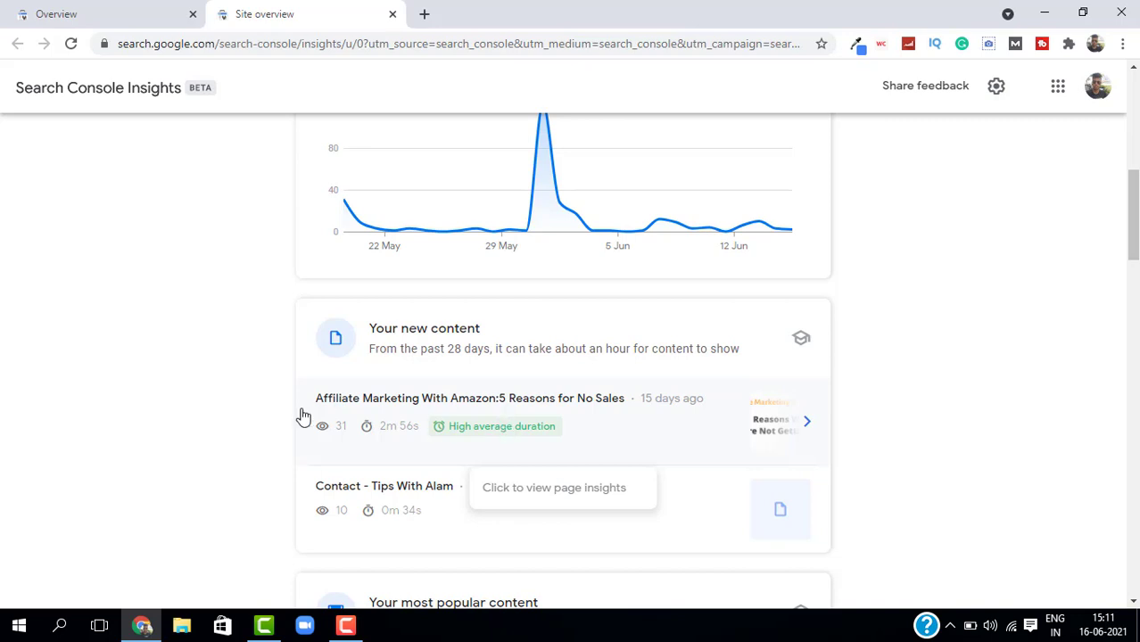
pyautogui.moveTo(396, 468)
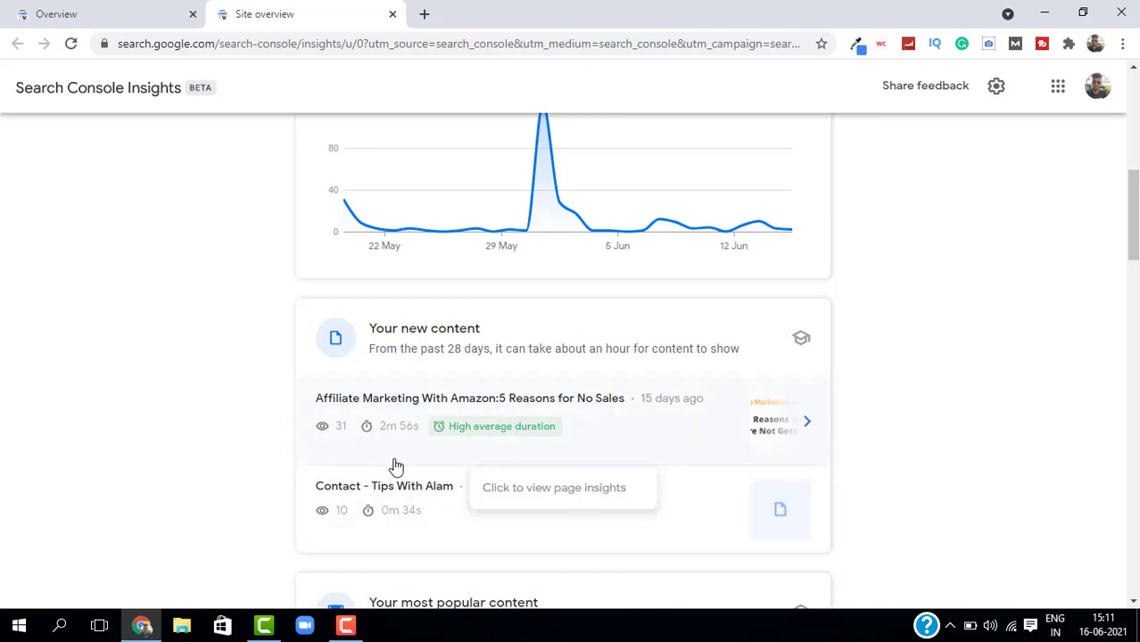
pyautogui.moveTo(516, 446)
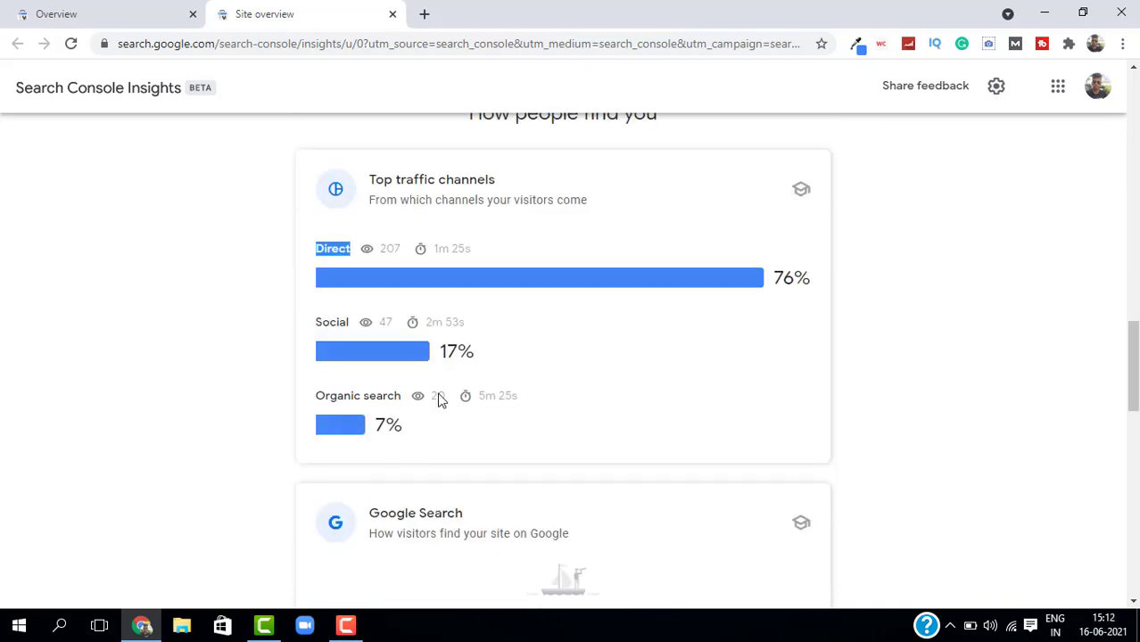
# Scroll to the Google Search and Referring links cards, both reporting no data
pyautogui.scroll(3)
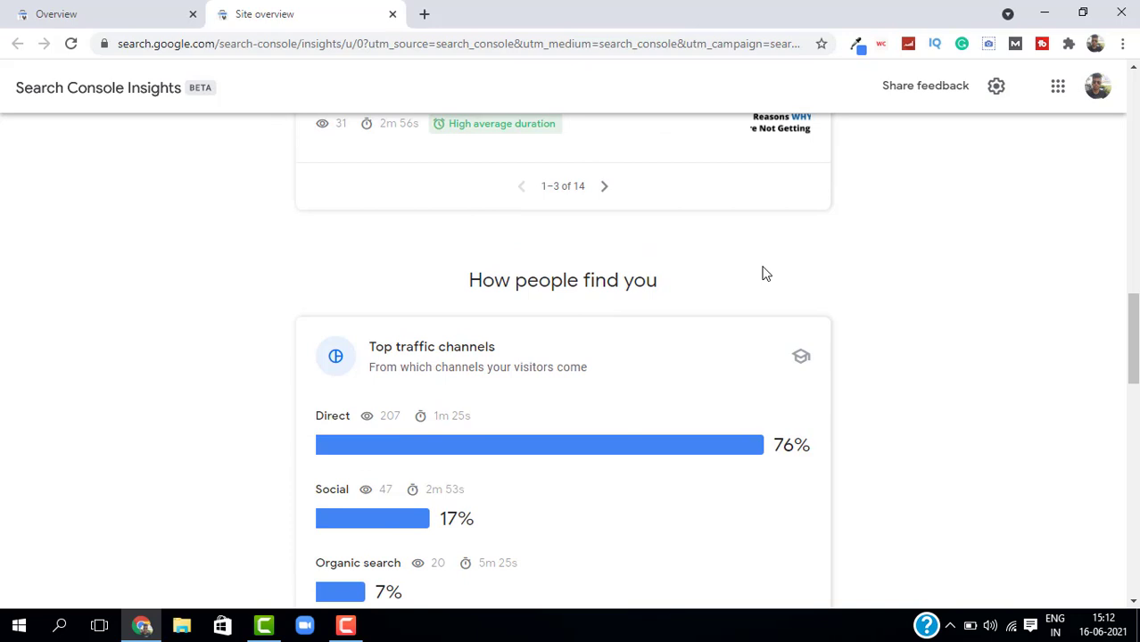
pyautogui.moveTo(410, 367)
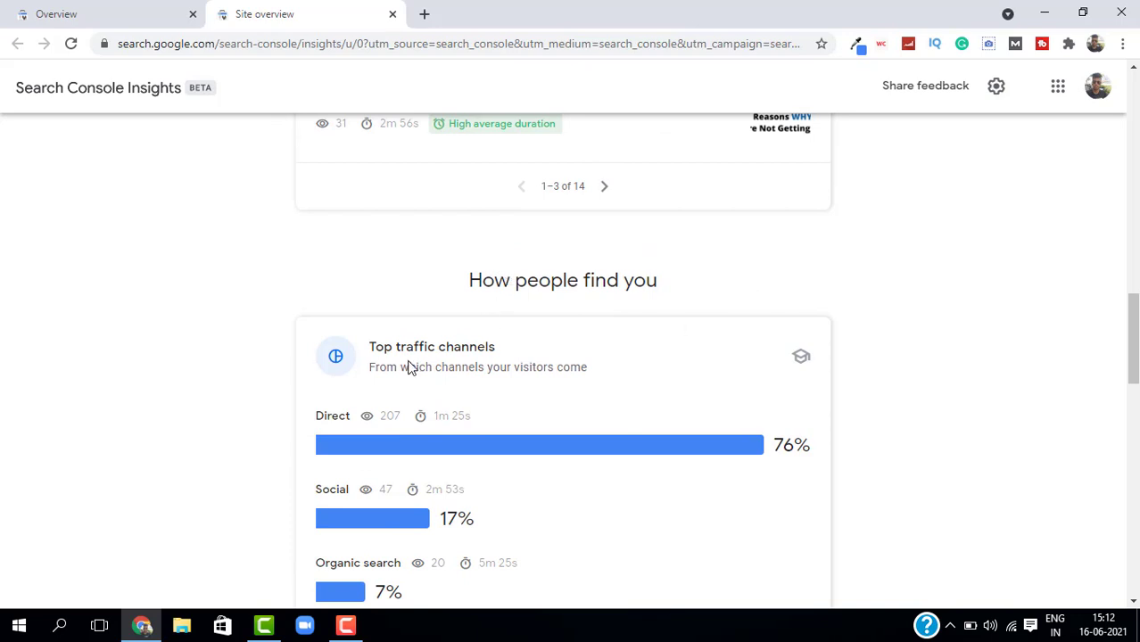
pyautogui.moveTo(457, 344)
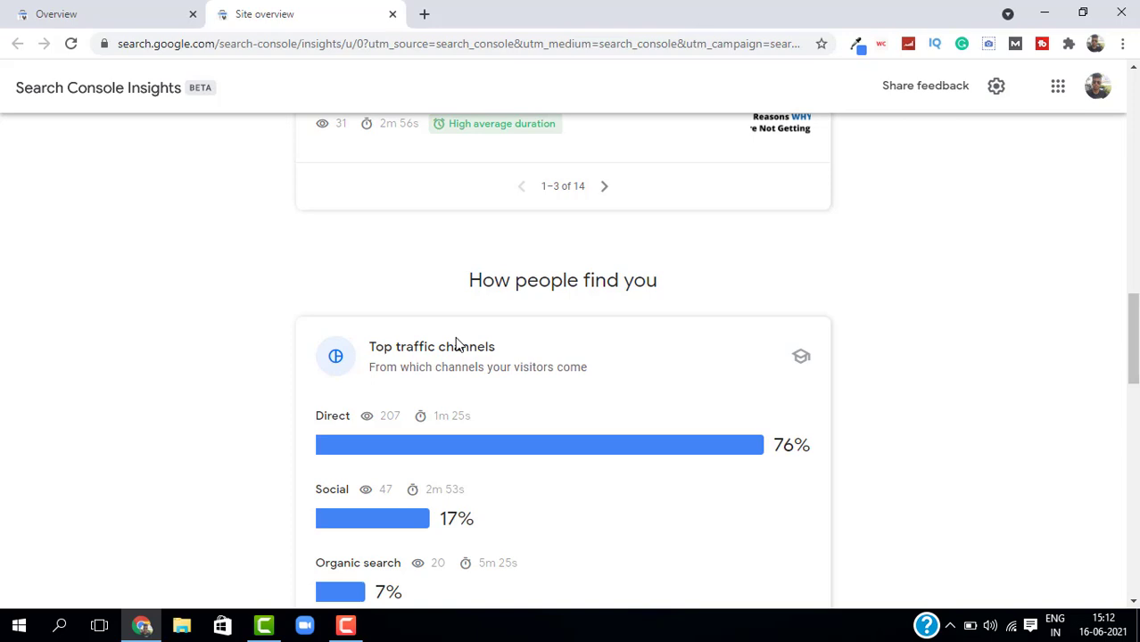
pyautogui.scroll(-3)
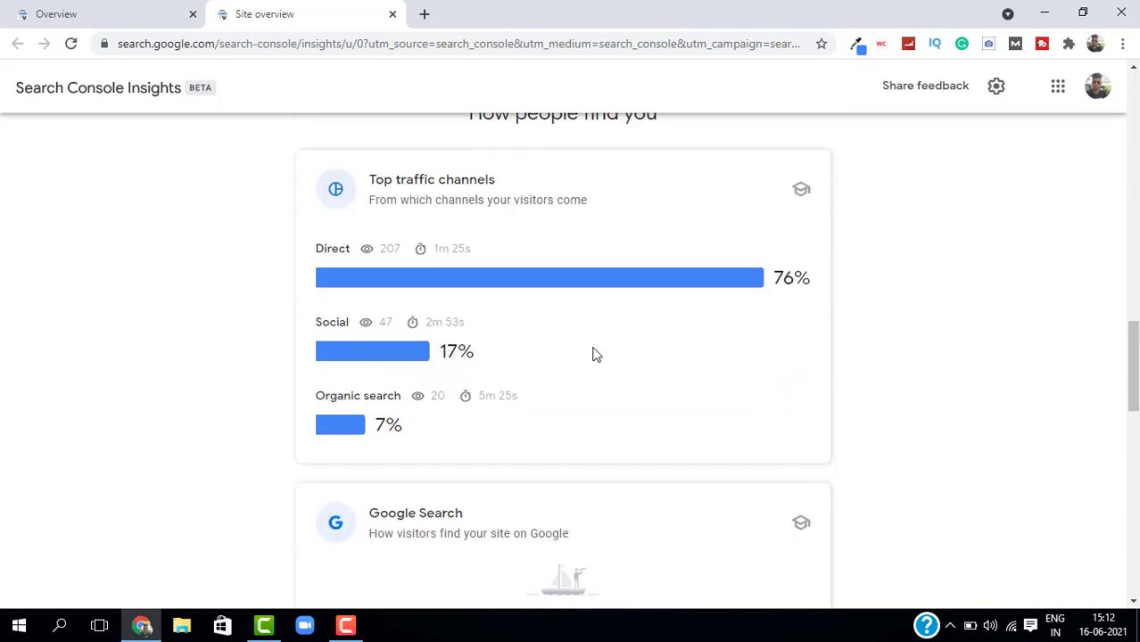
pyautogui.scroll(-3)
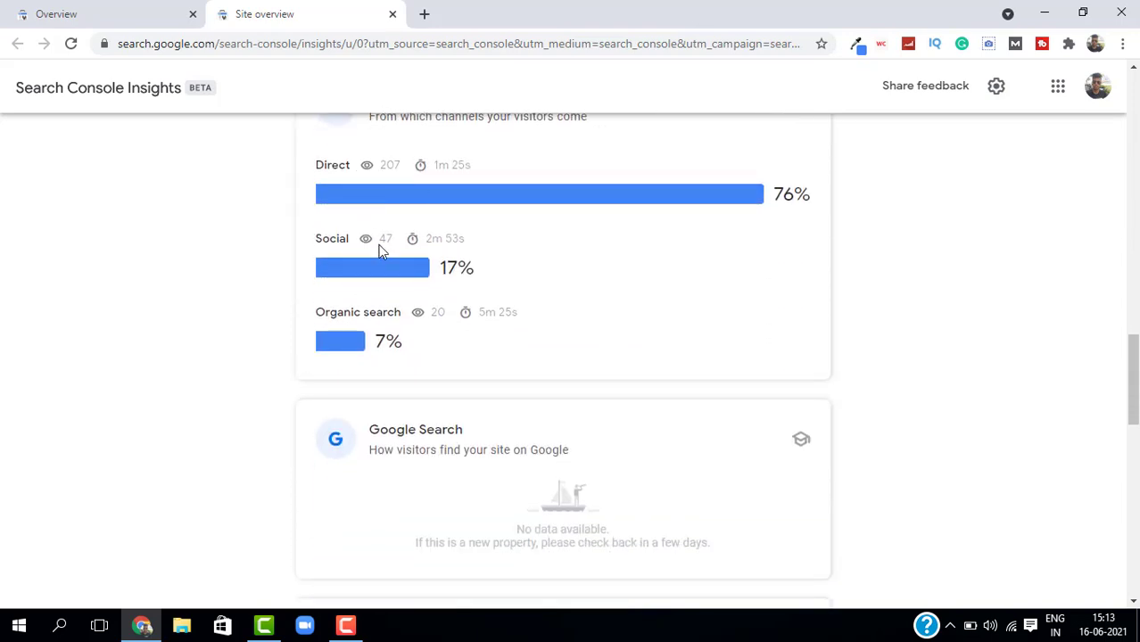
pyautogui.moveTo(462, 332)
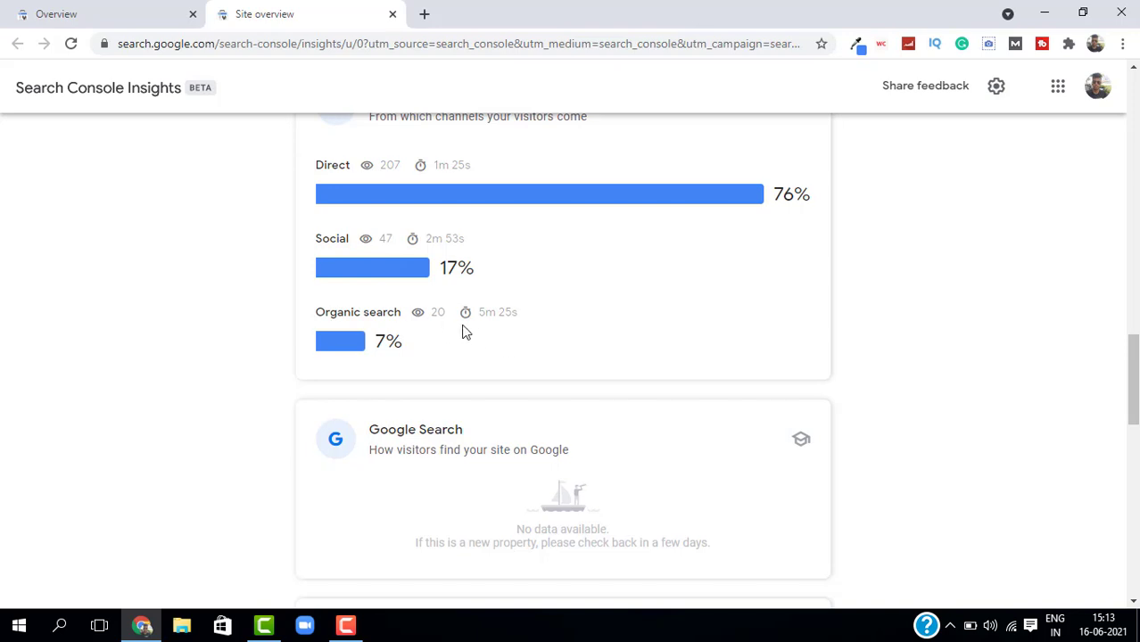
pyautogui.scroll(-3)
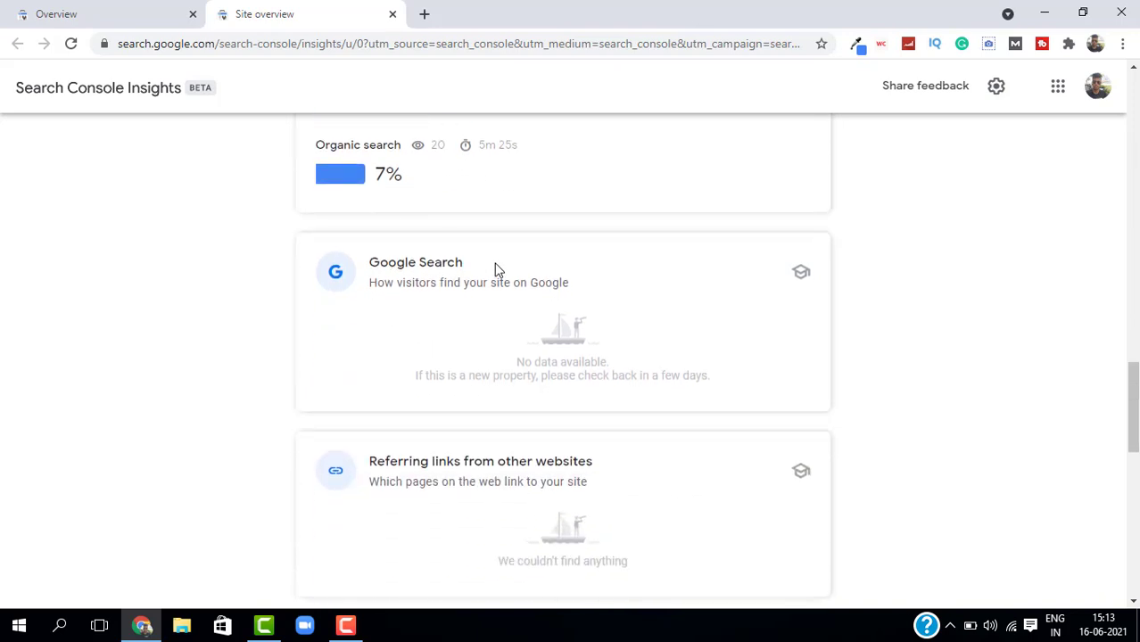
pyautogui.moveTo(537, 337)
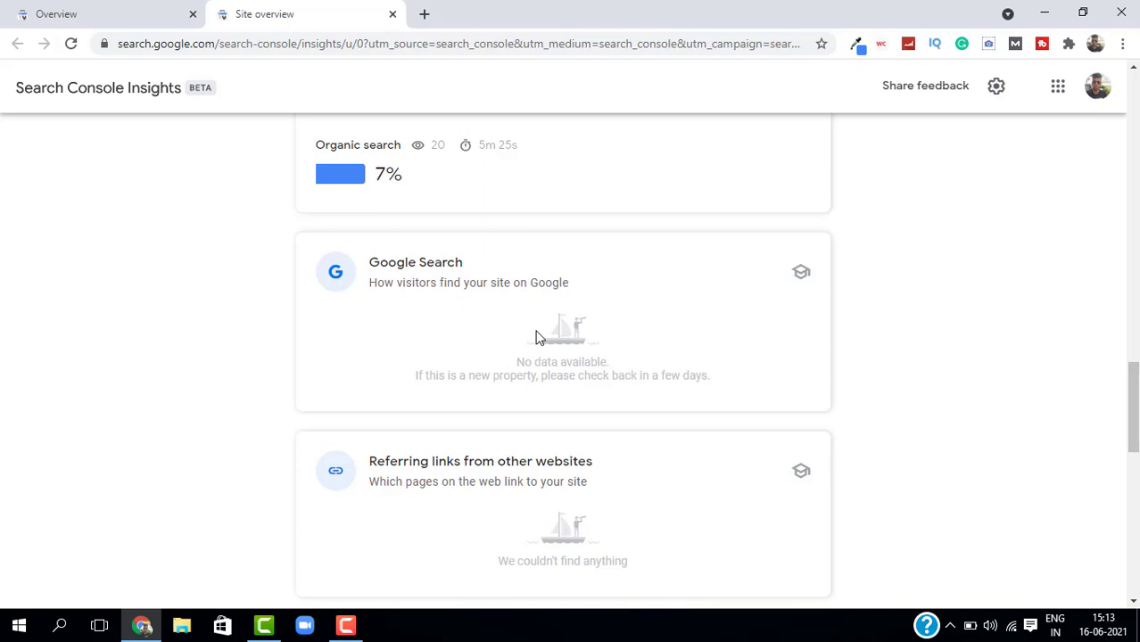
pyautogui.moveTo(467, 453)
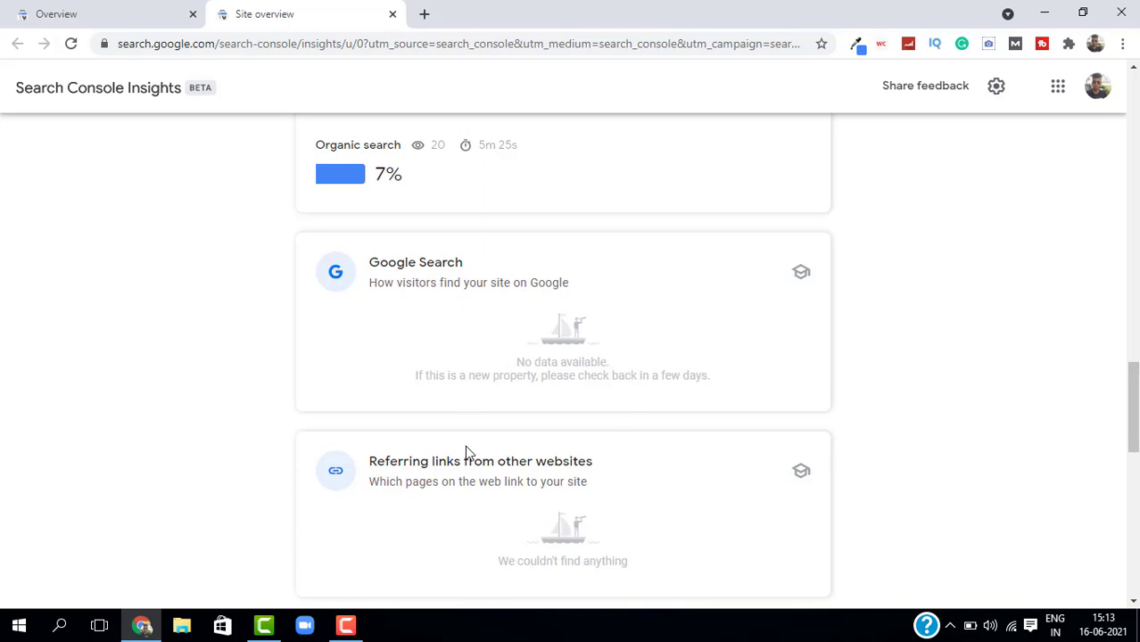
pyautogui.moveTo(621, 357)
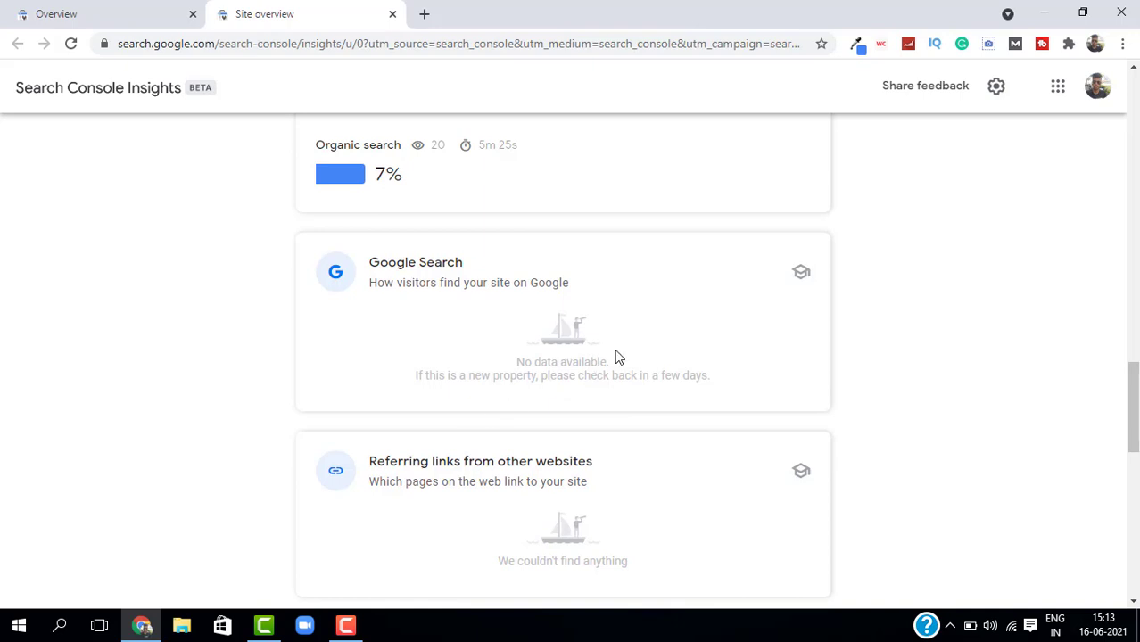
# Scroll until the Social media card with 47 page views and 2m 53s appears
pyautogui.scroll(-3)
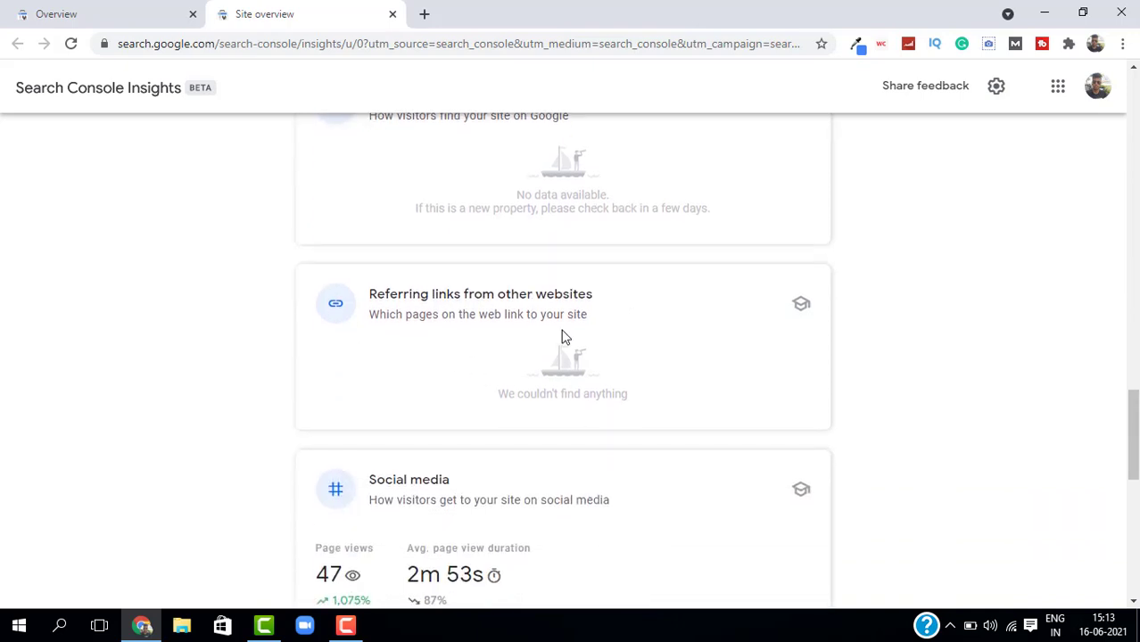
pyautogui.moveTo(444, 286)
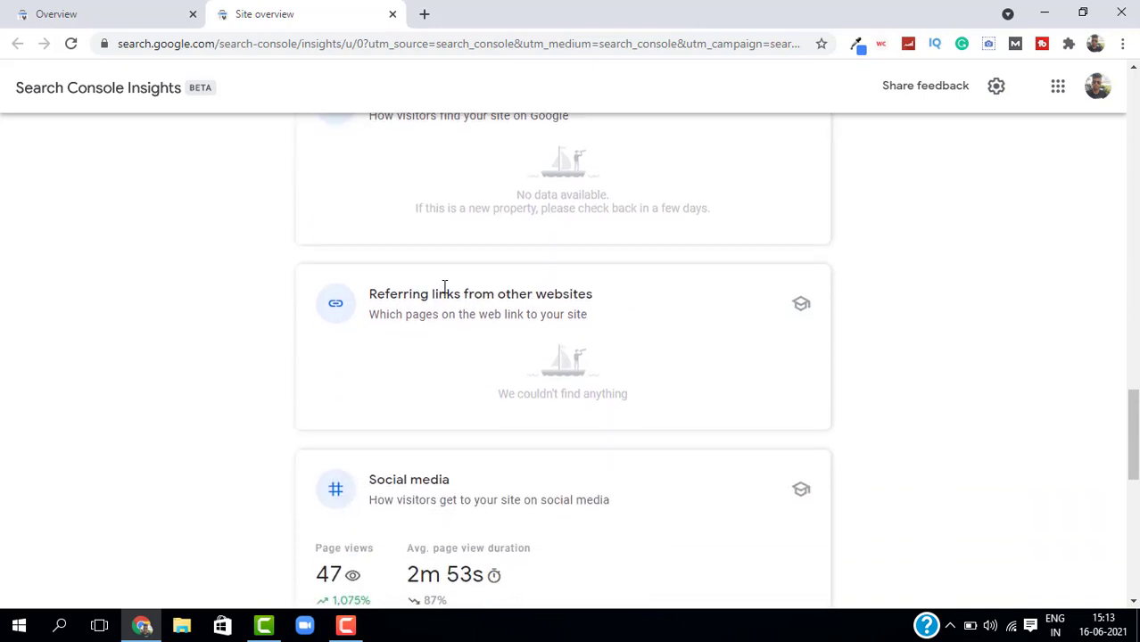
pyautogui.moveTo(562, 337)
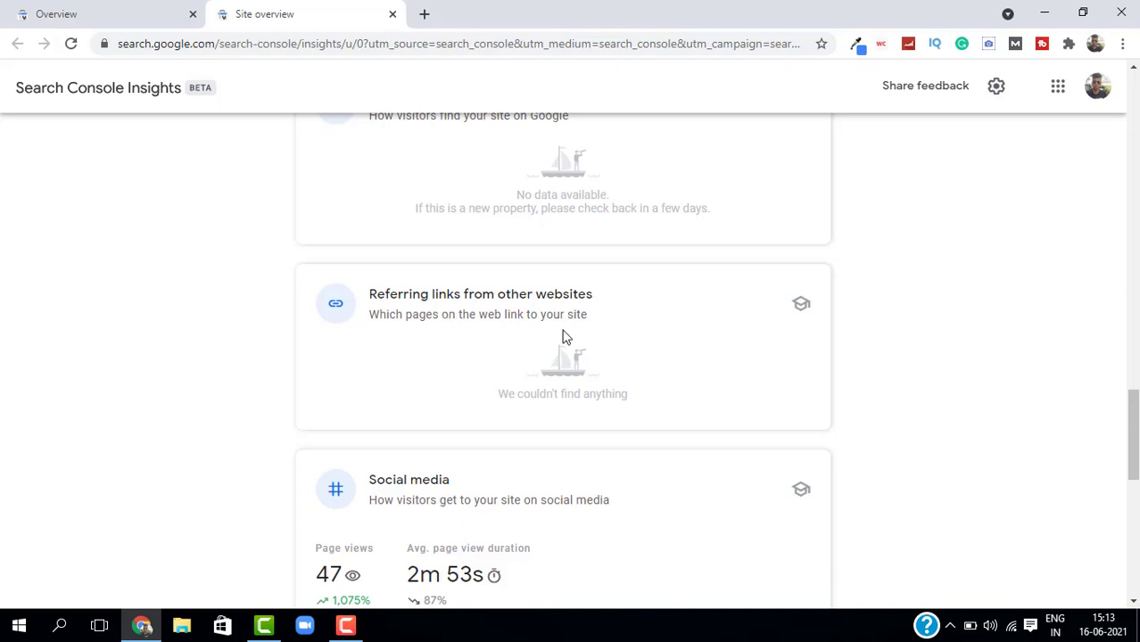
pyautogui.moveTo(632, 399)
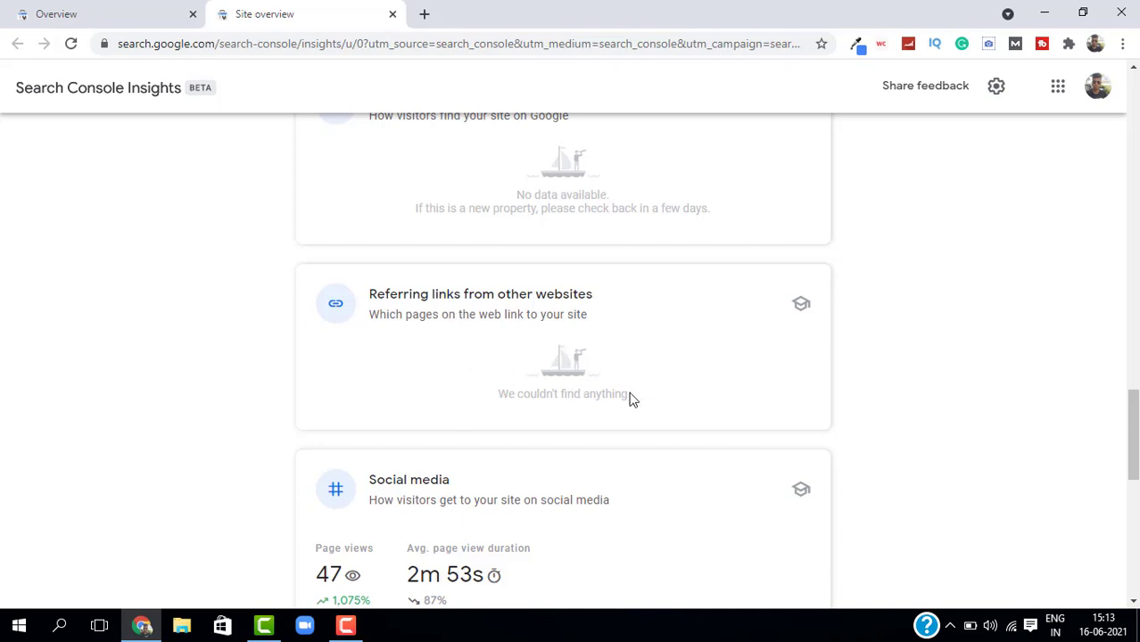
pyautogui.moveTo(575, 360)
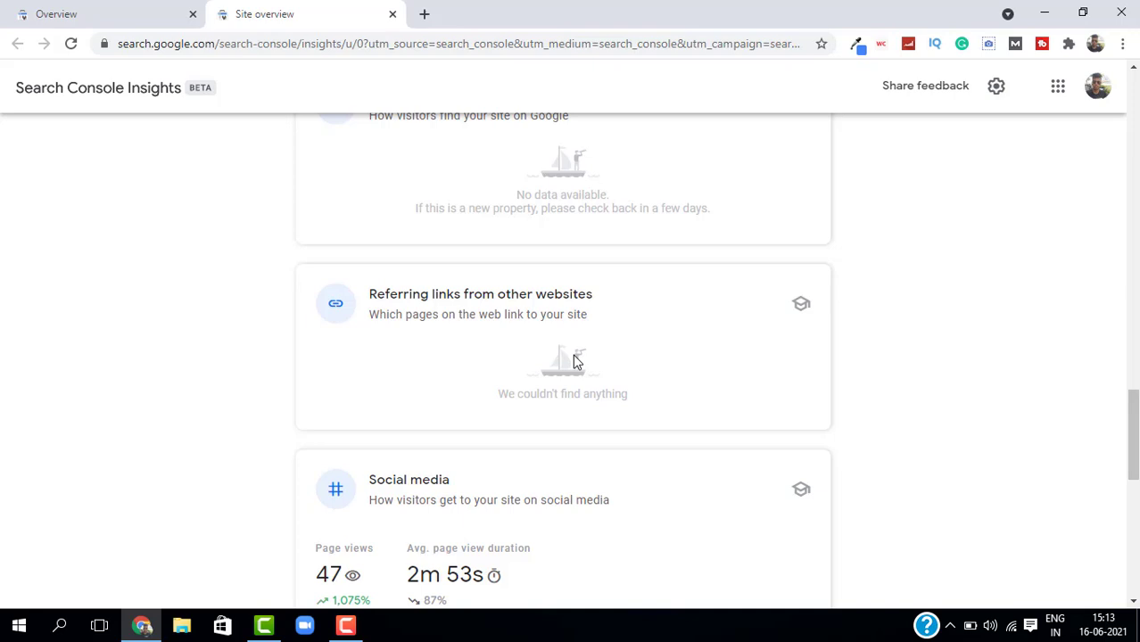
pyautogui.moveTo(569, 373)
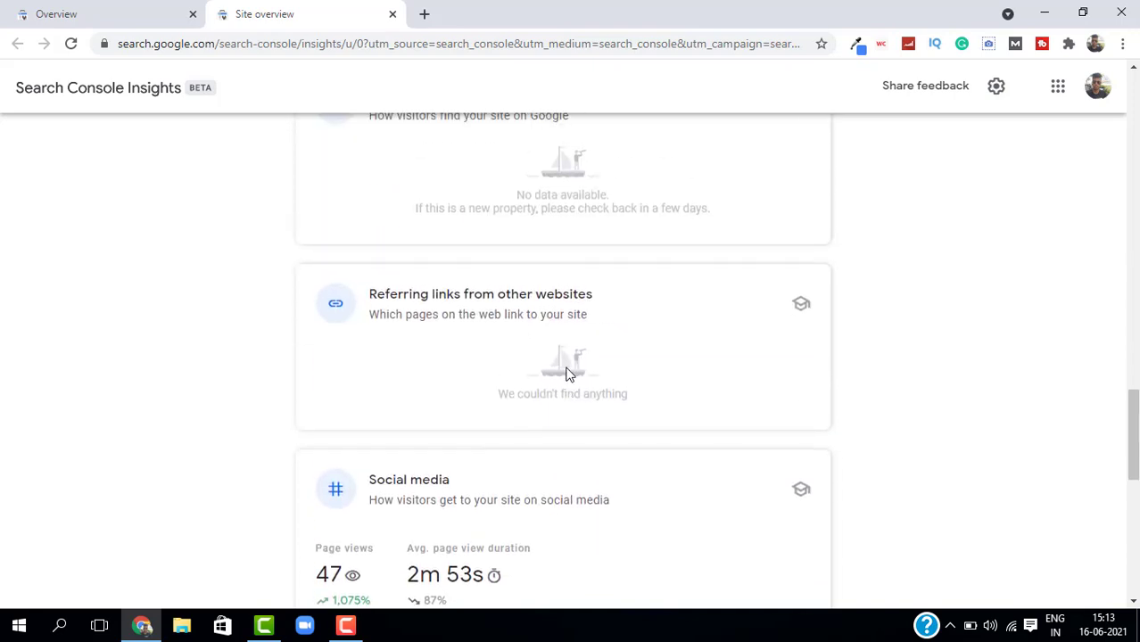
pyautogui.moveTo(719, 330)
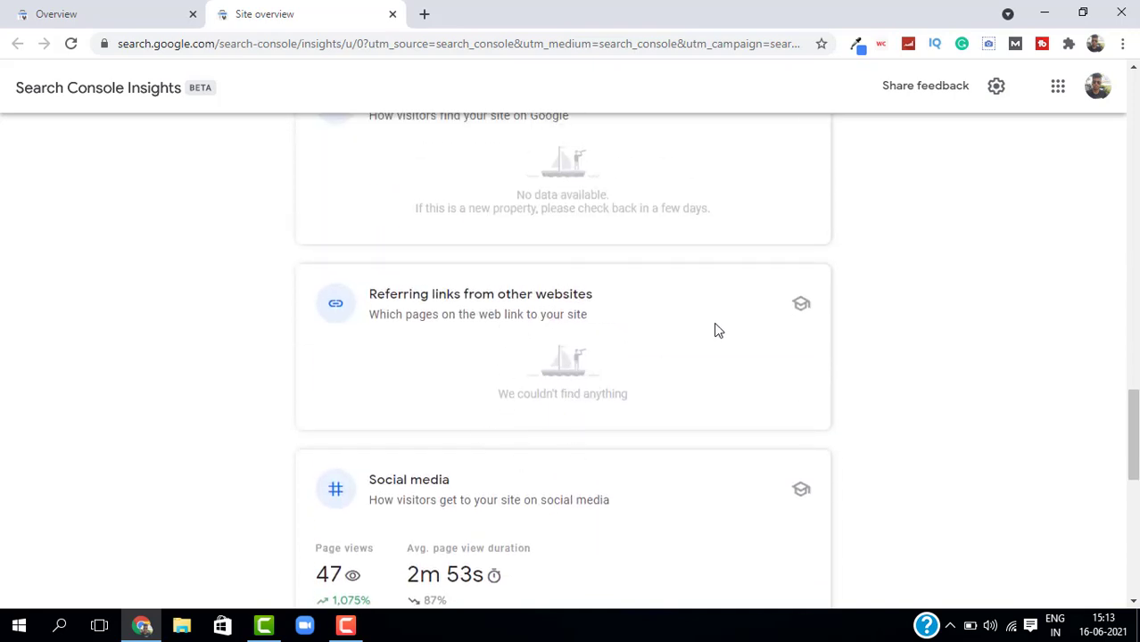
# Scroll through the Twitter, Facebook and YouTube rows, then return to the 743 page-view top
pyautogui.scroll(-3)
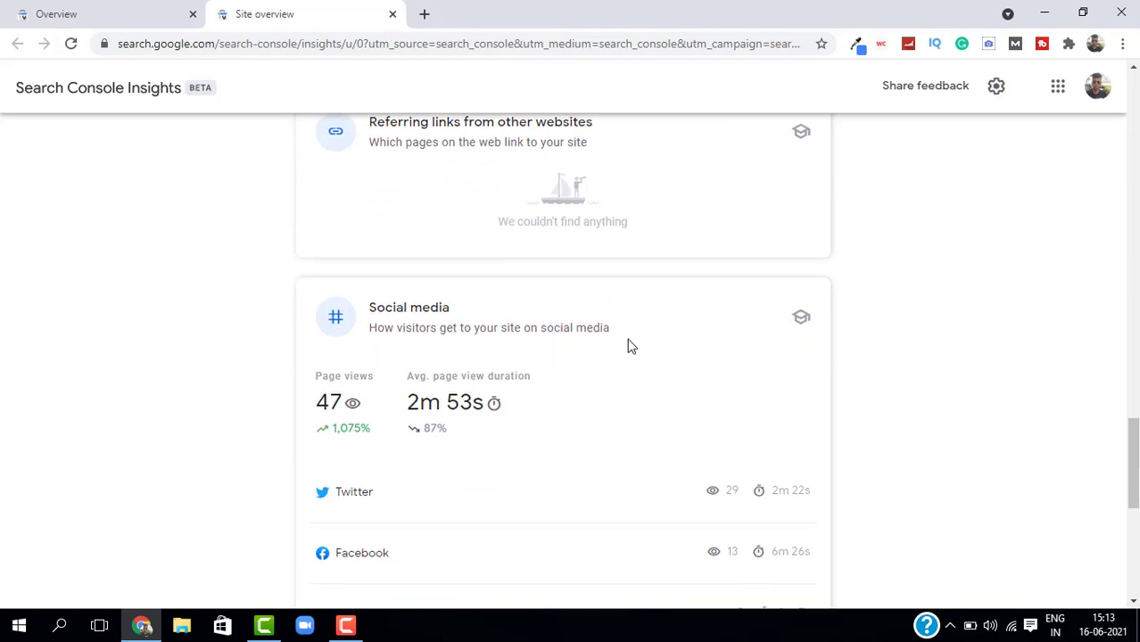
pyautogui.scroll(-3)
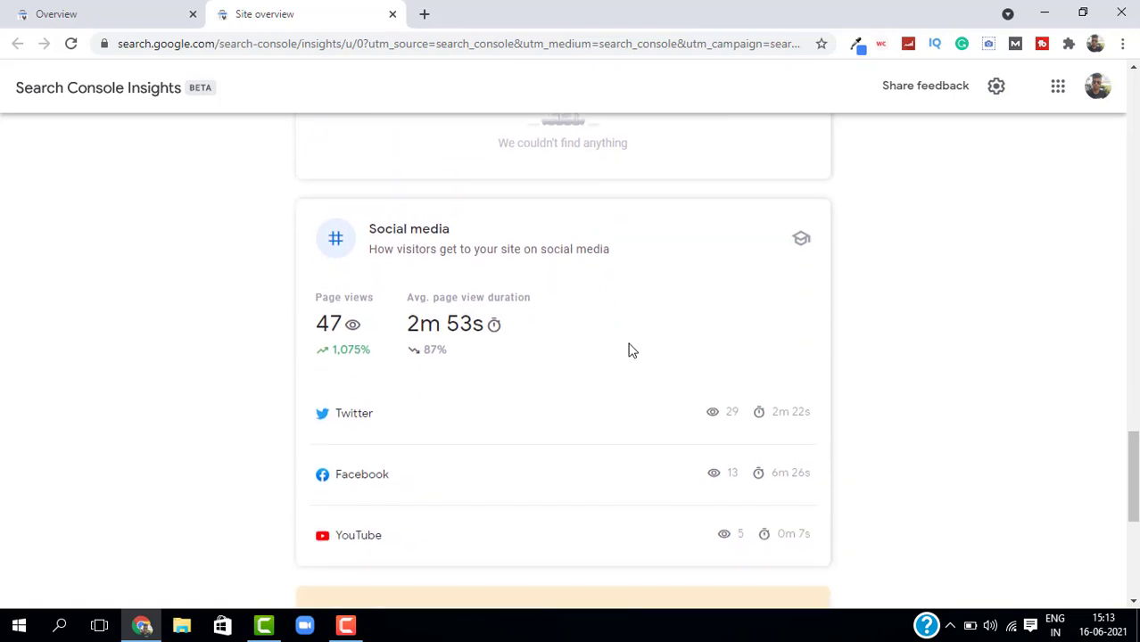
pyautogui.moveTo(626, 357)
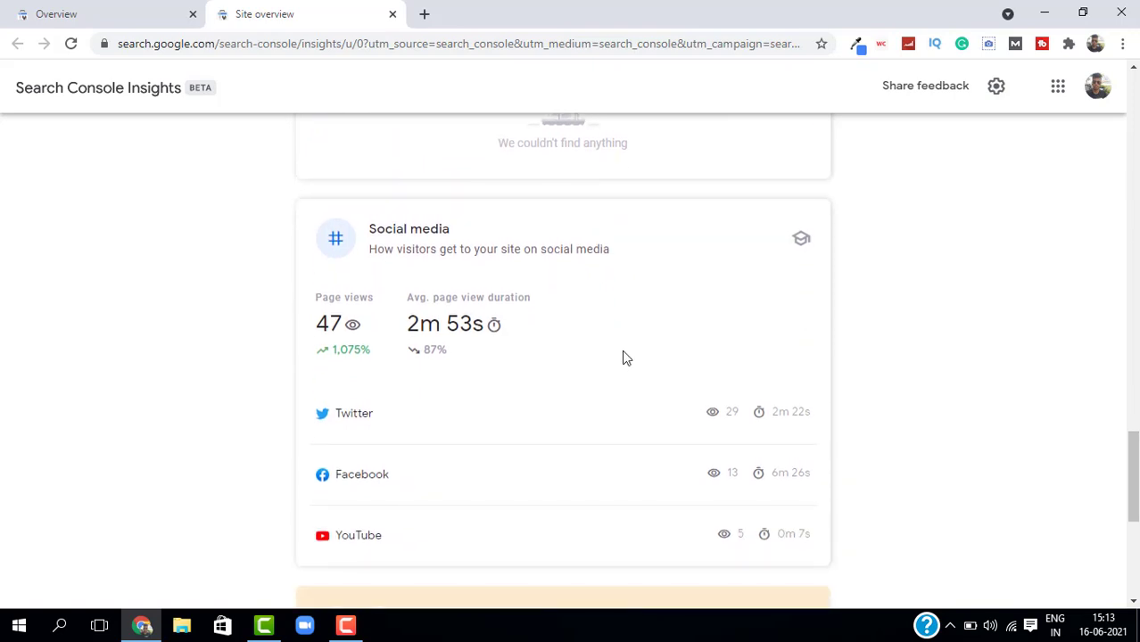
pyautogui.moveTo(631, 396)
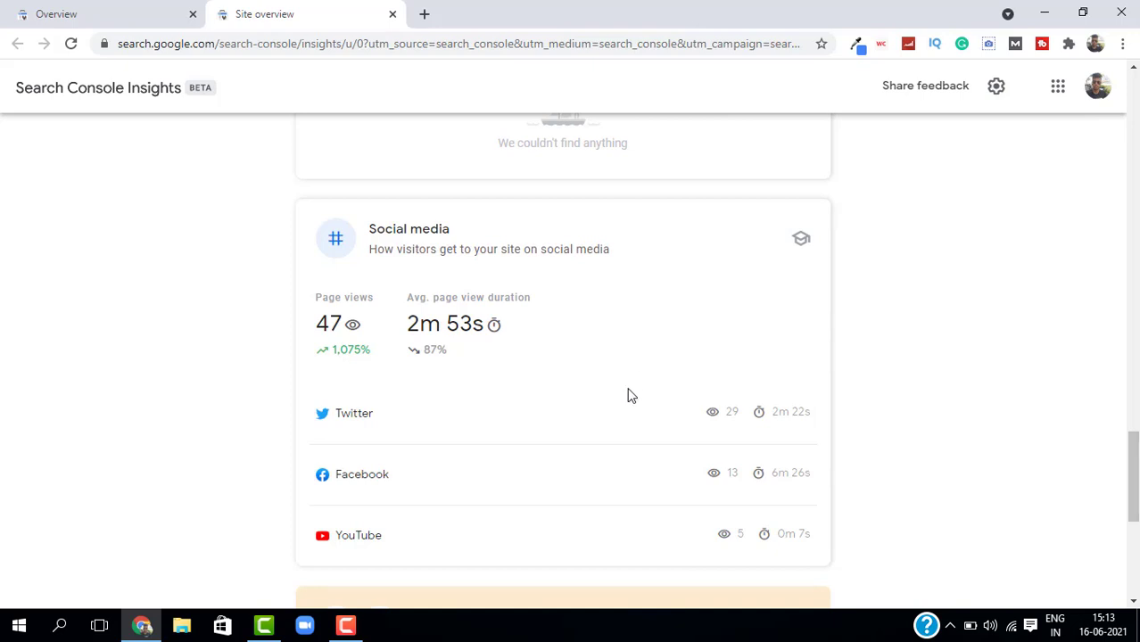
pyautogui.moveTo(635, 378)
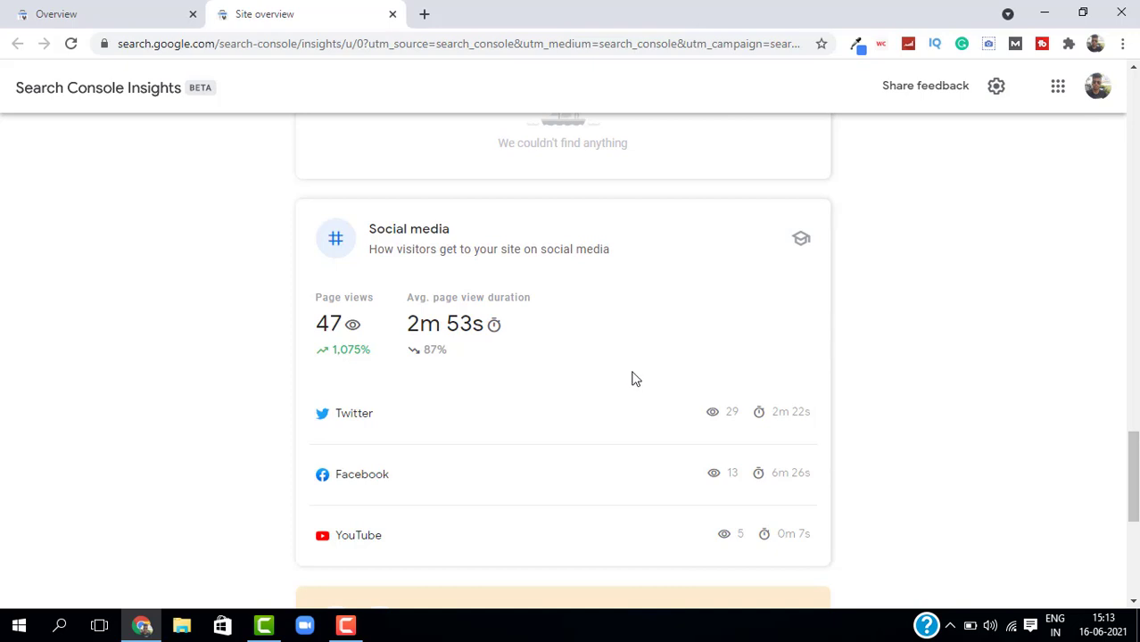
pyautogui.moveTo(662, 344)
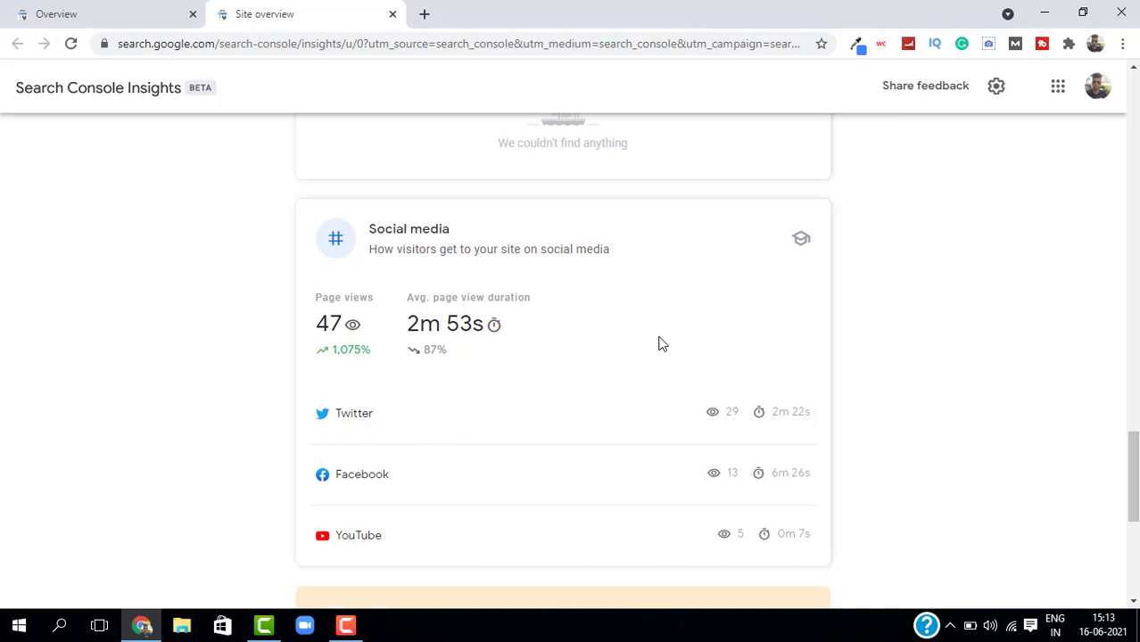
pyautogui.scroll(-3)
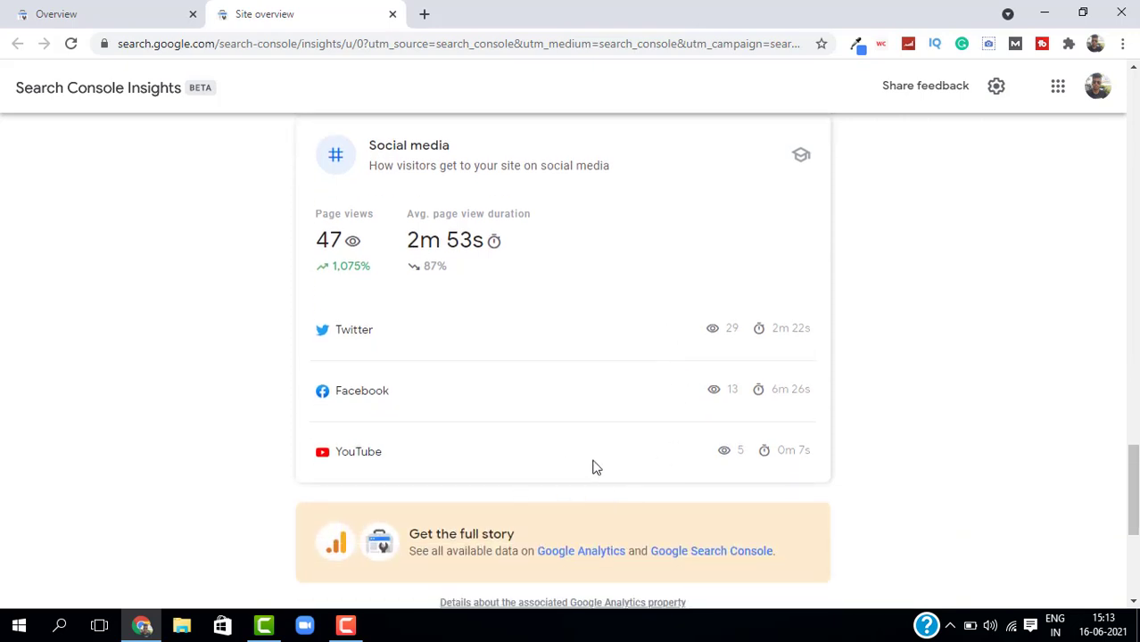
pyautogui.scroll(3)
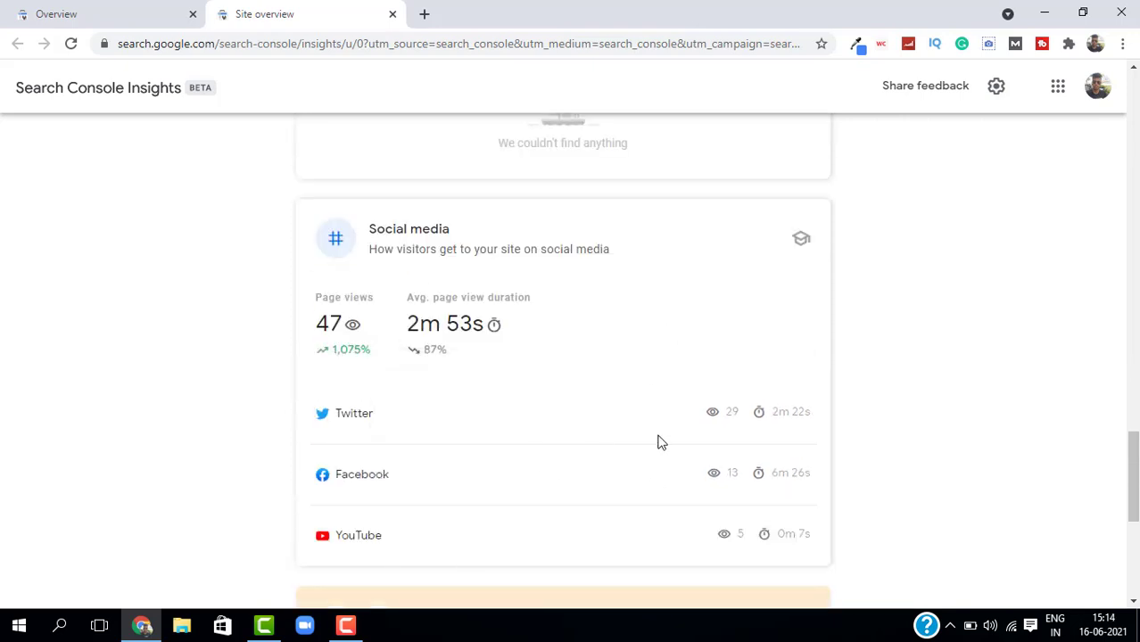
pyautogui.scroll(3)
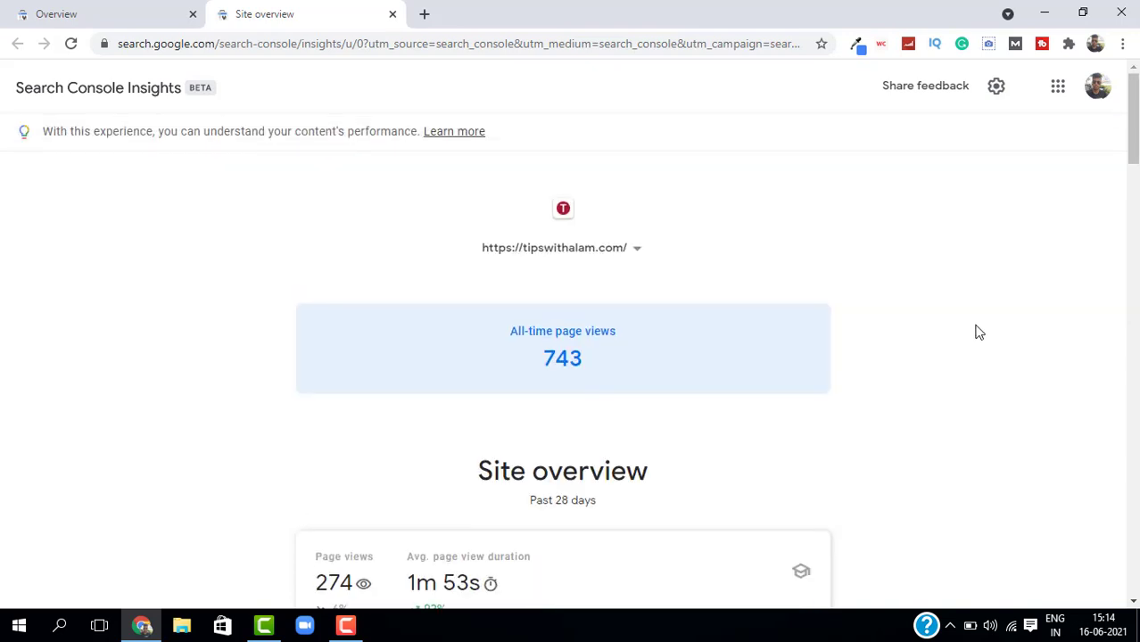
pyautogui.moveTo(574, 247)
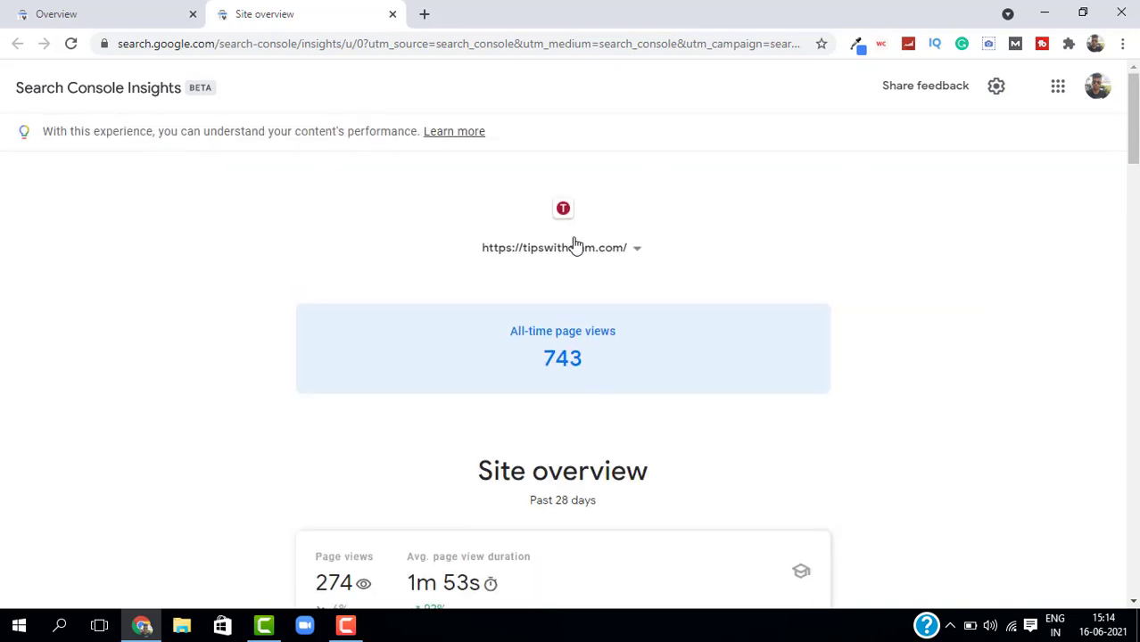